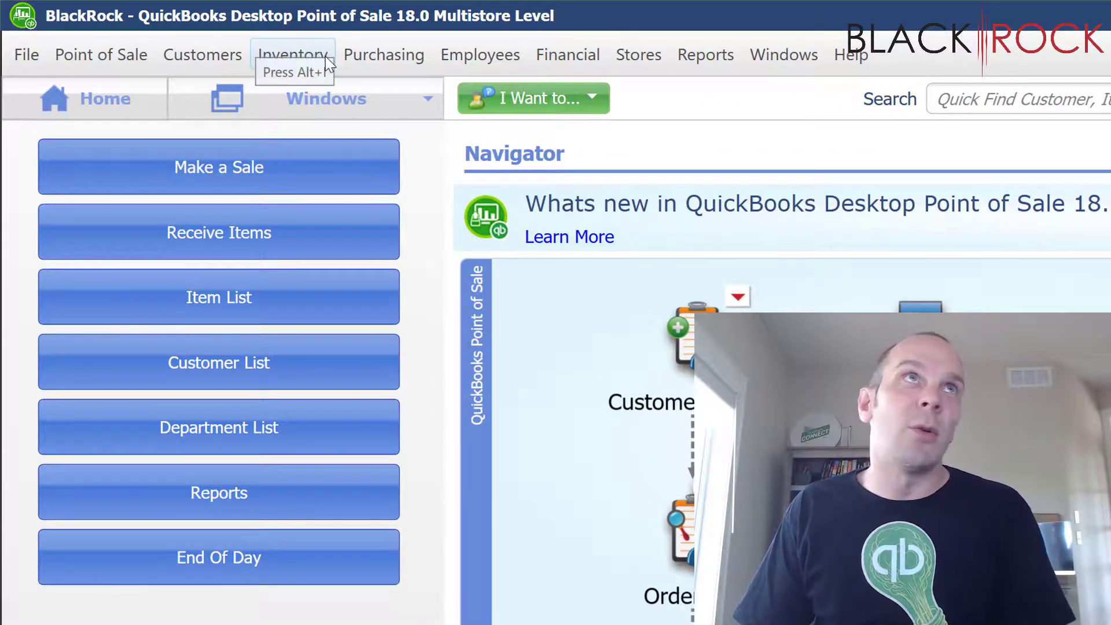
- Open the Price Manager from the Inventory menu
{"action": "left_click", "coordinate": [292, 54]}
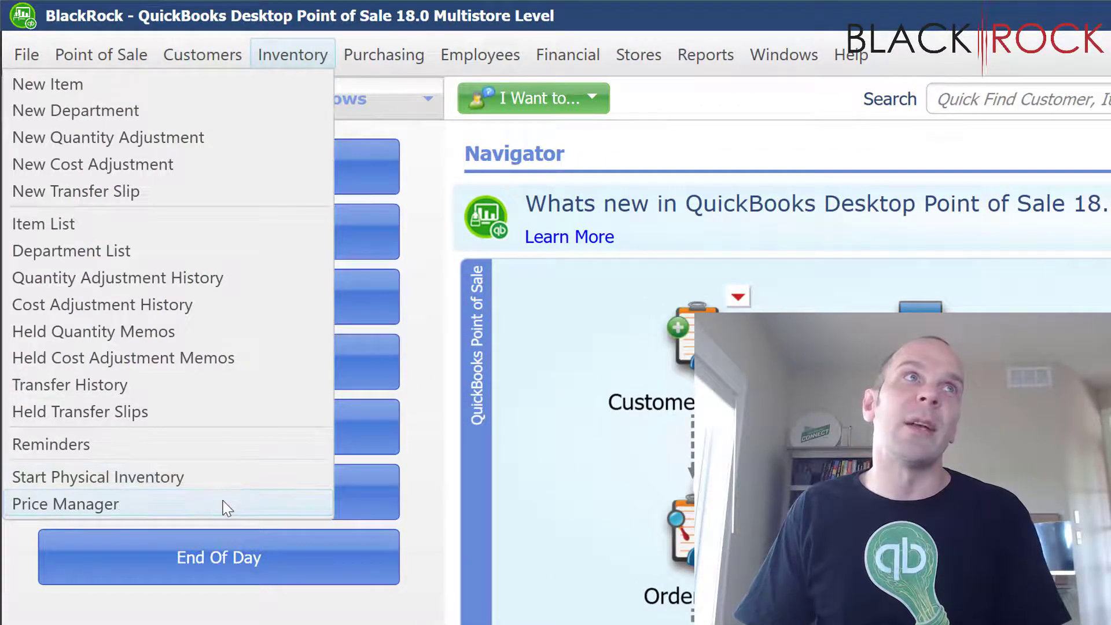
{"action": "left_click", "coordinate": [64, 504]}
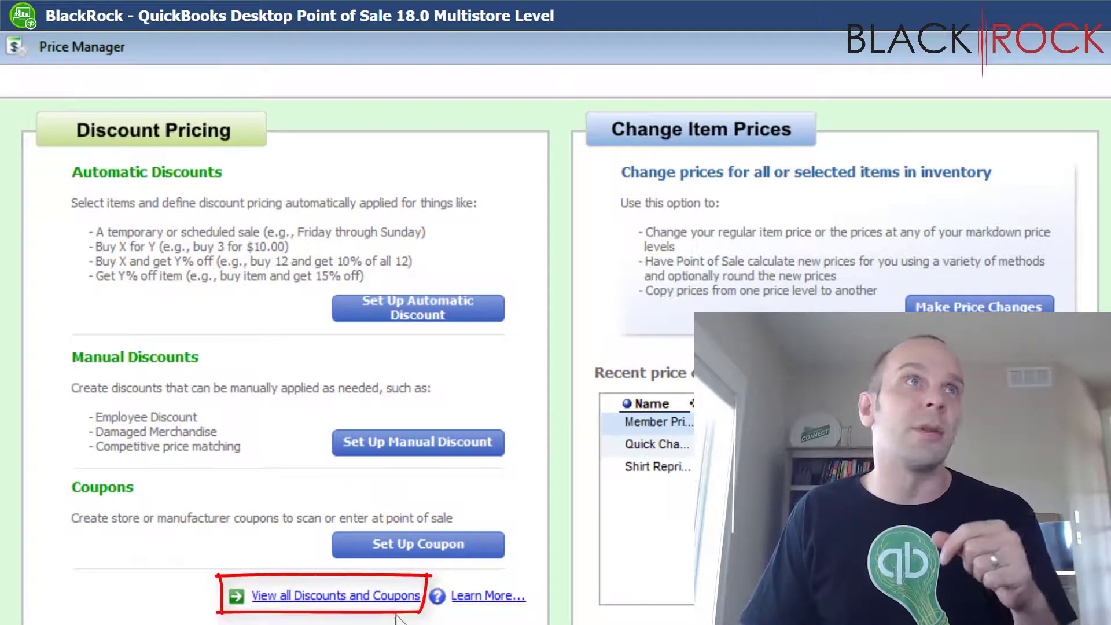
- Show all discounts and coupons, including the Buy 4 get 25% off entry
{"action": "left_click", "coordinate": [333, 612]}
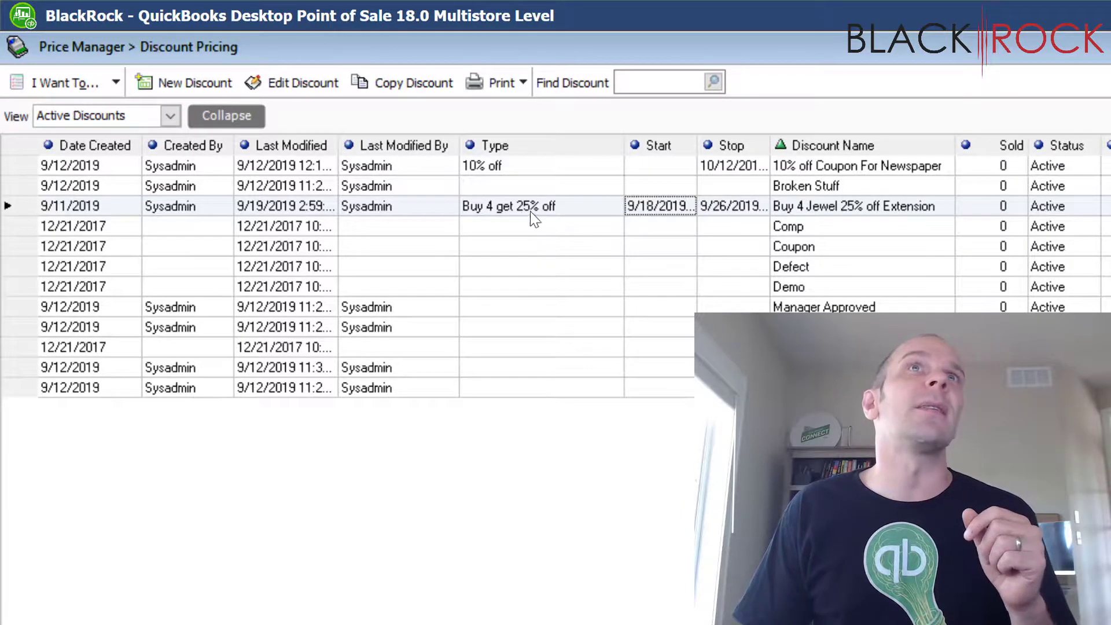
{"action": "mouse_move", "coordinate": [561, 211]}
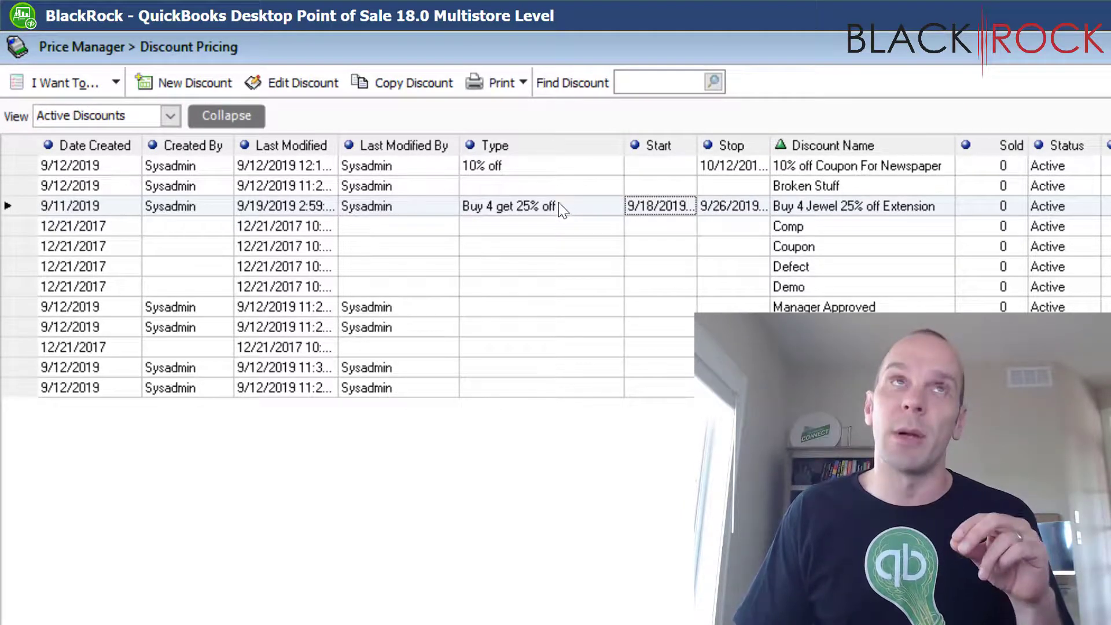
{"action": "mouse_move", "coordinate": [490, 166]}
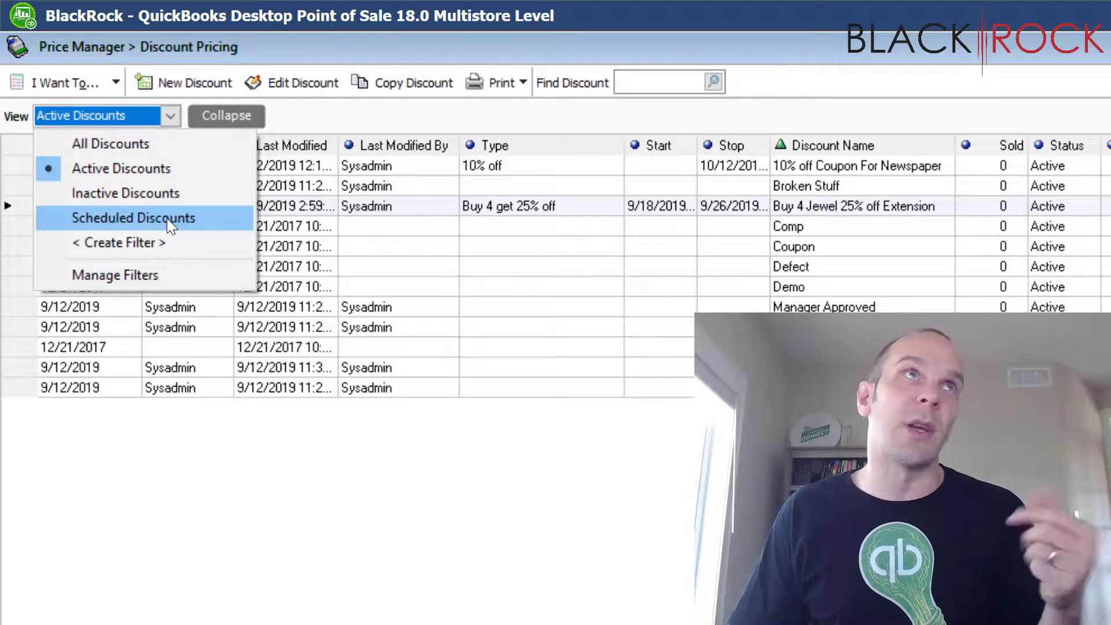
{"action": "left_click", "coordinate": [110, 144]}
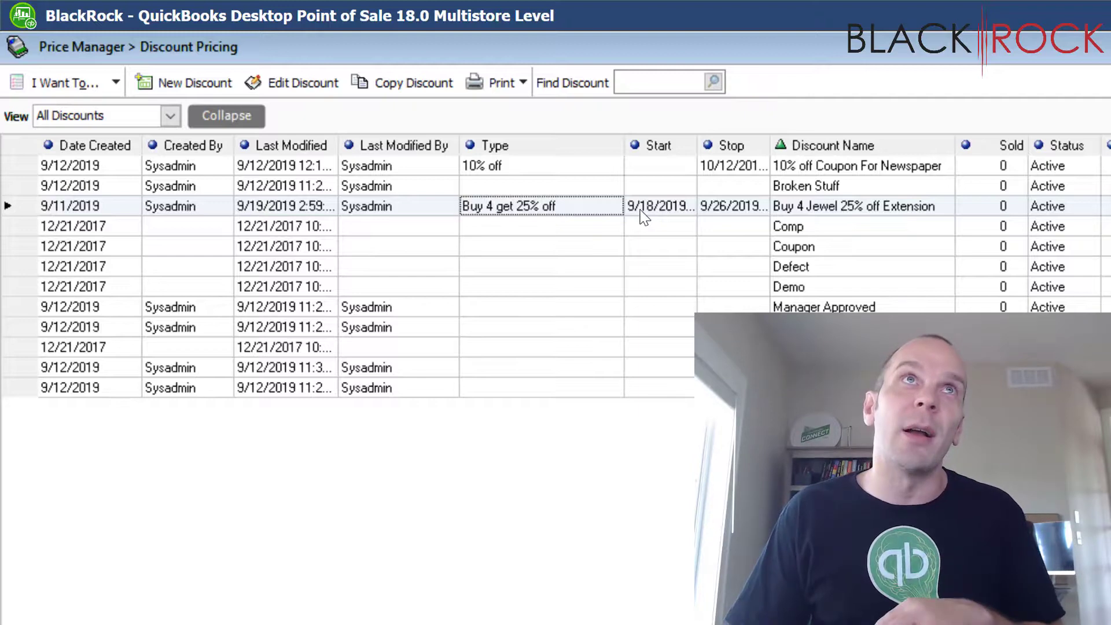
- Edit the Buy 4 Jewel discount percentage from 25 to 30 and continue to price levels
{"action": "left_click", "coordinate": [300, 83]}
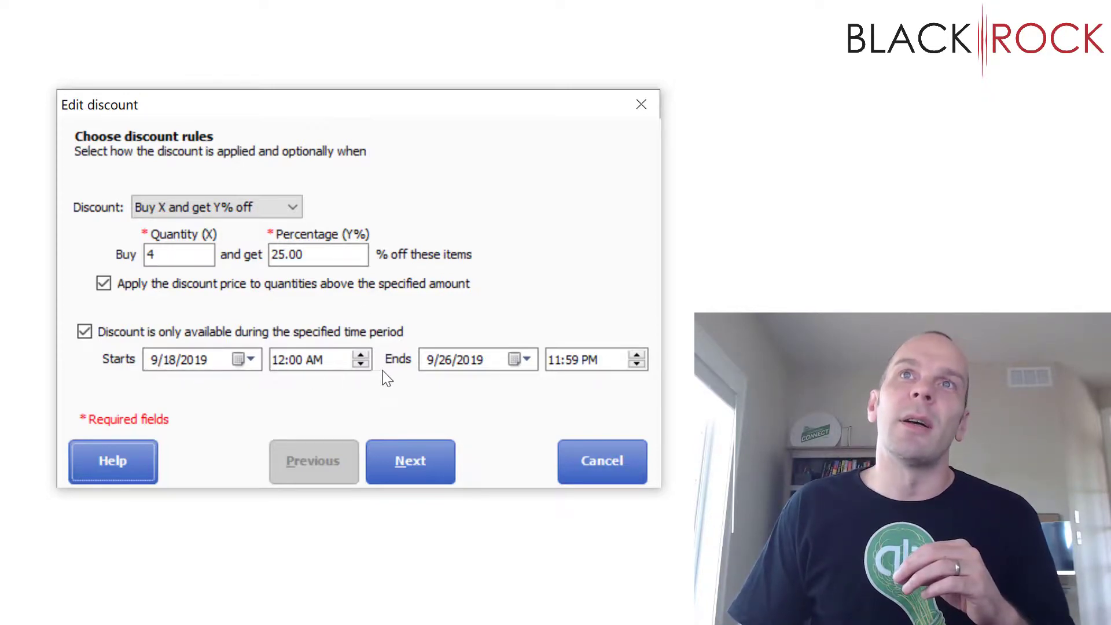
{"action": "mouse_move", "coordinate": [473, 380]}
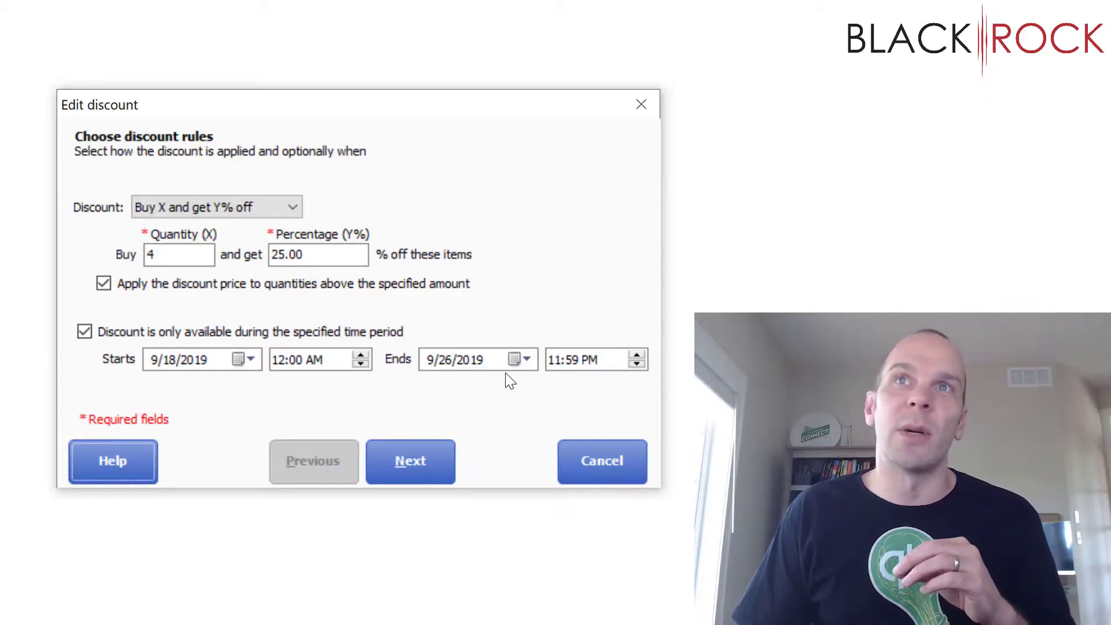
{"action": "left_click", "coordinate": [527, 360]}
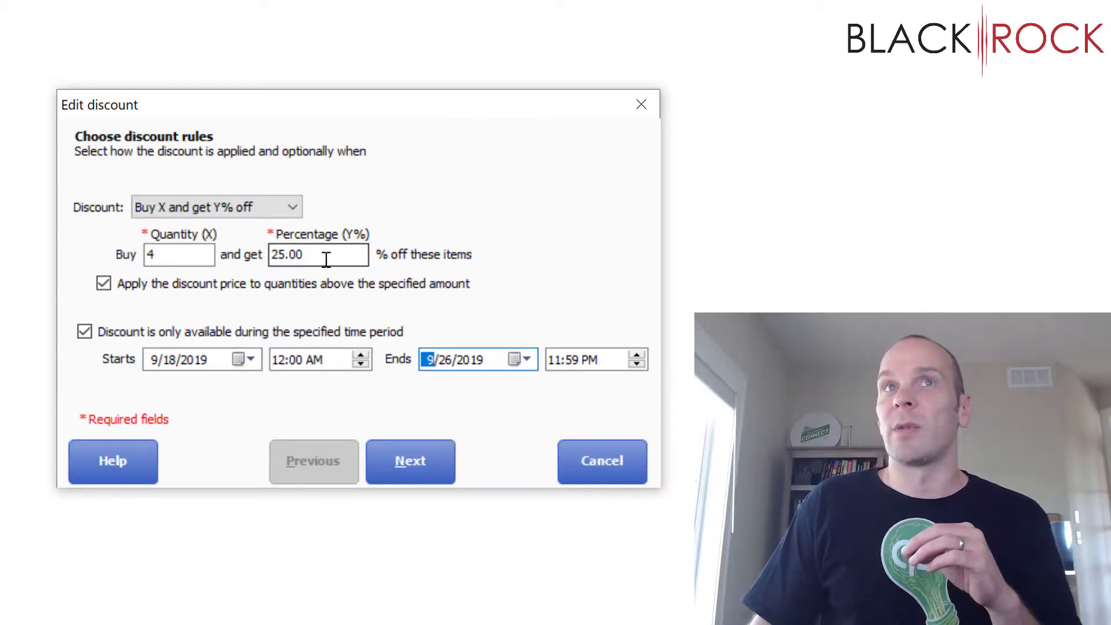
{"action": "triple_click", "coordinate": [306, 254]}
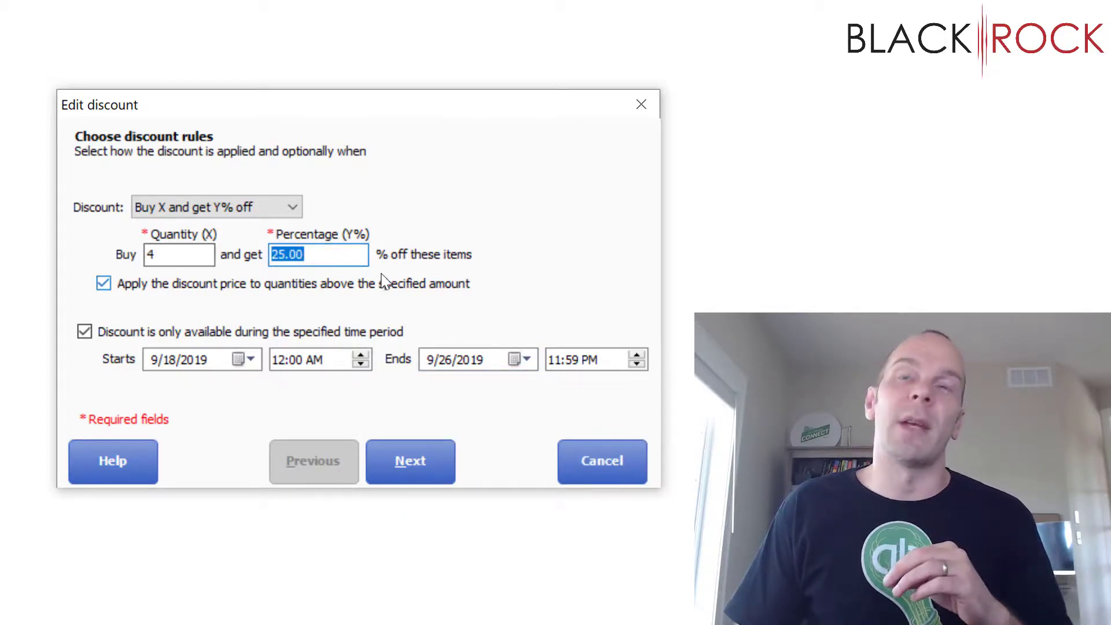
{"action": "mouse_move", "coordinate": [358, 279]}
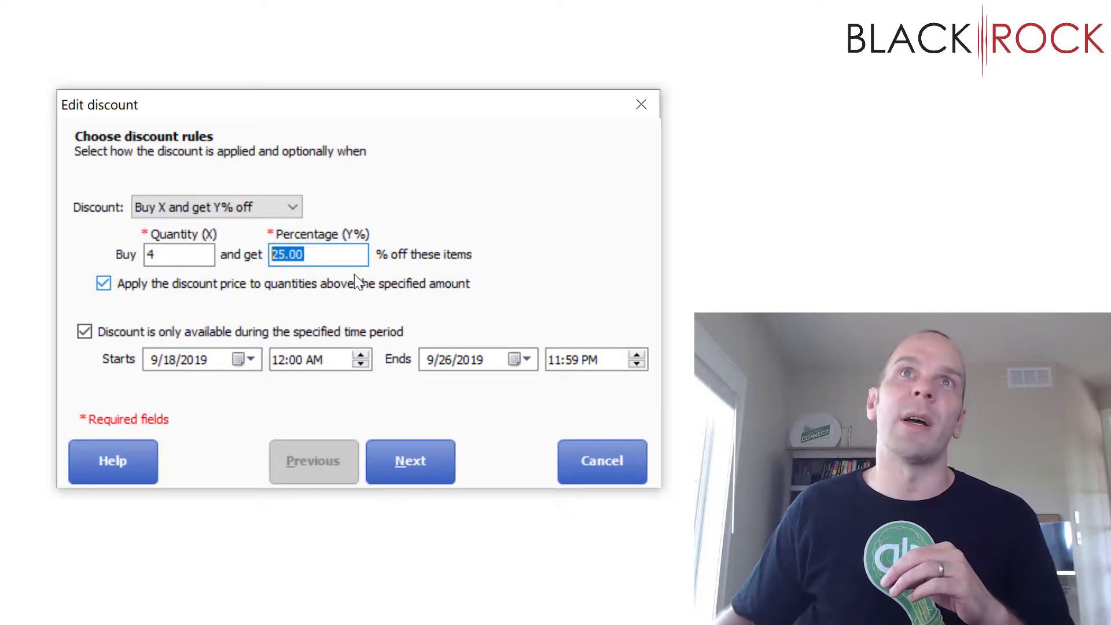
{"action": "type", "text": "30"}
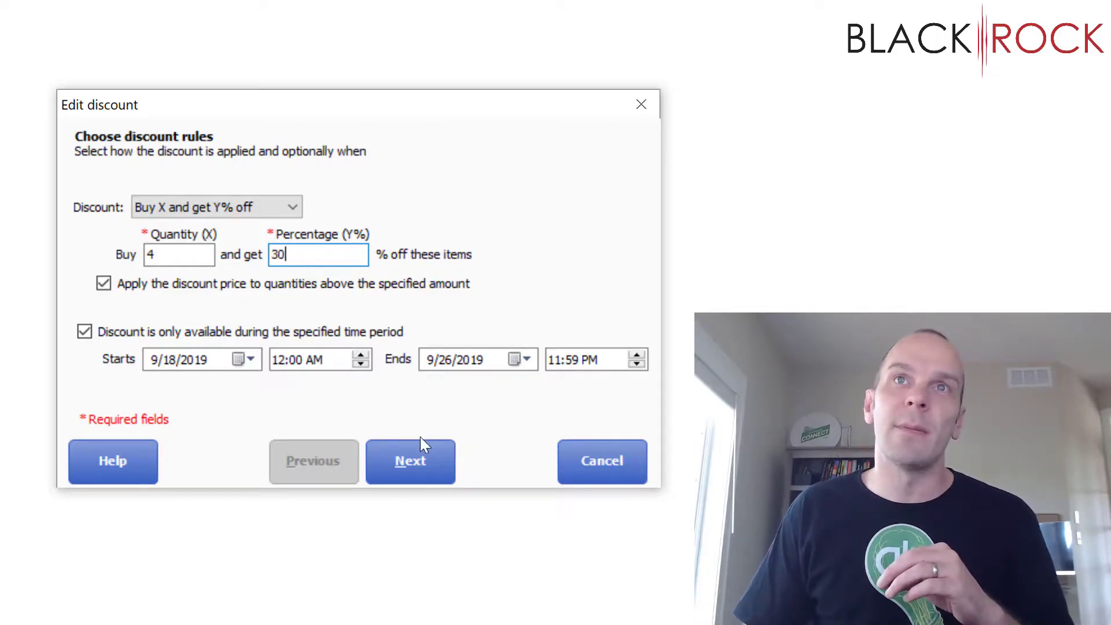
{"action": "left_click", "coordinate": [411, 462]}
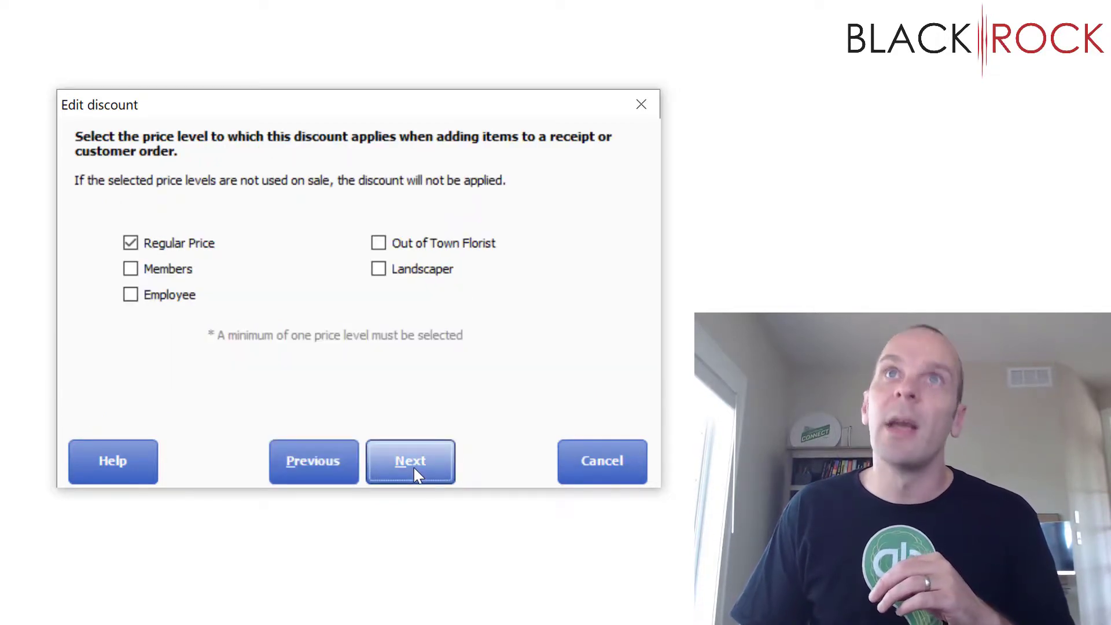
- Keep Regular Price for Charm Necklace and rename the discount to 30% off
{"action": "left_click", "coordinate": [410, 461]}
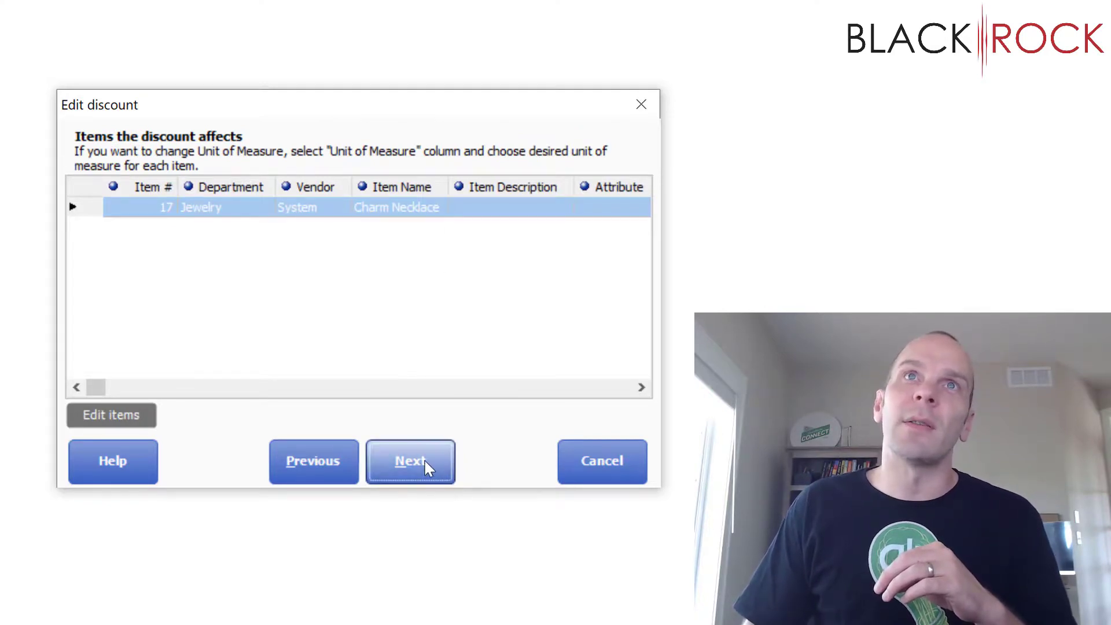
{"action": "left_click", "coordinate": [411, 461]}
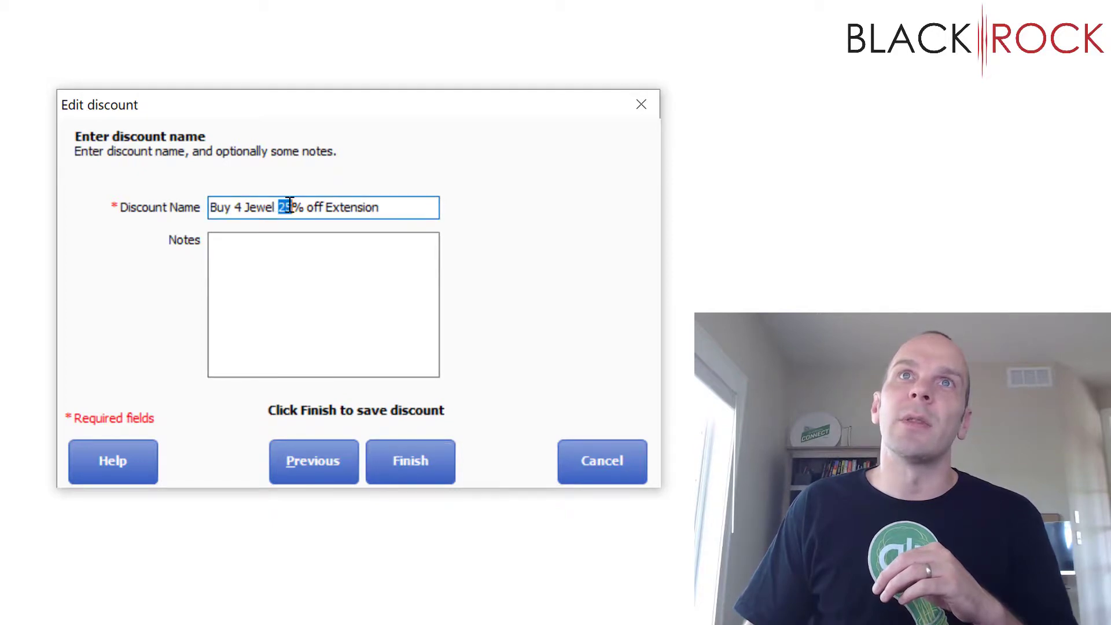
{"action": "type", "text": "30"}
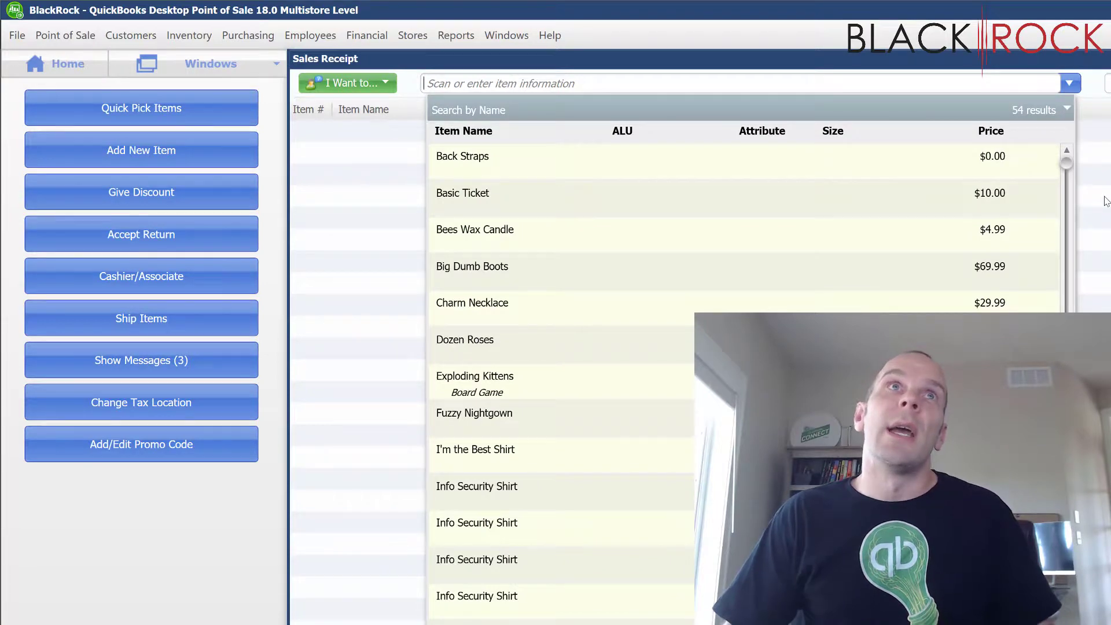
- Add Charm Necklace to the sales receipt with quantity 5
{"action": "type", "text": "charm"}
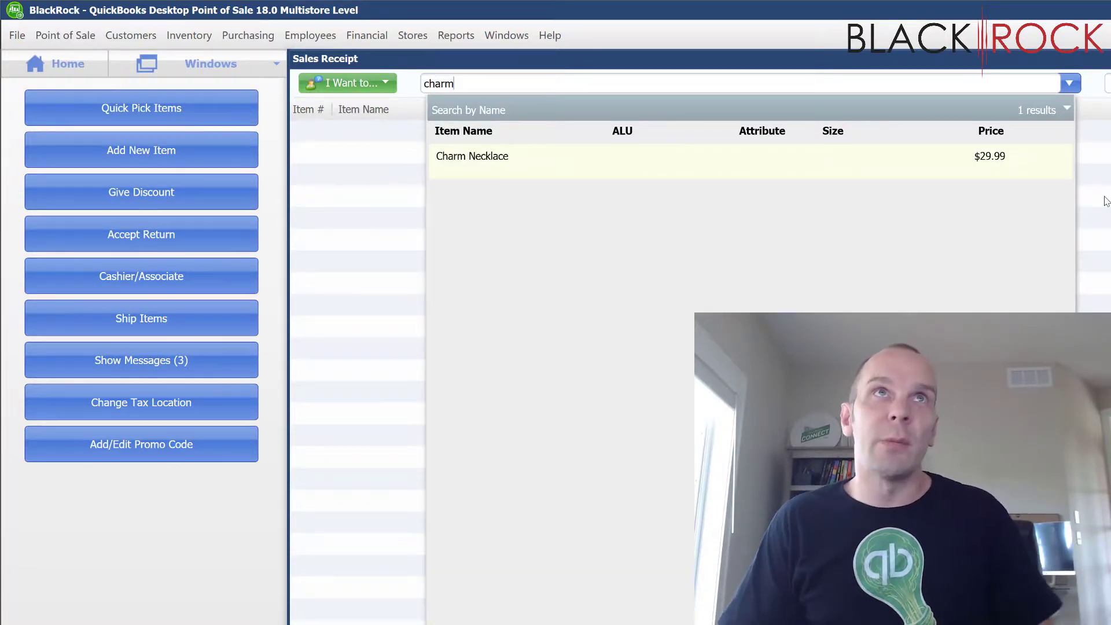
{"action": "left_click", "coordinate": [472, 156]}
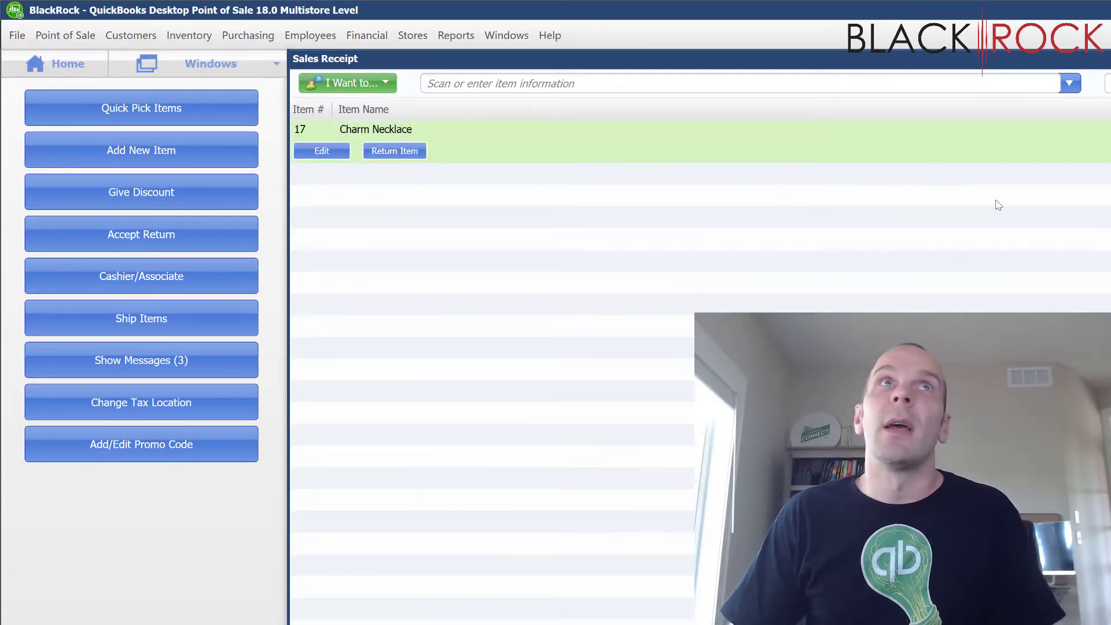
{"action": "left_click", "coordinate": [141, 192]}
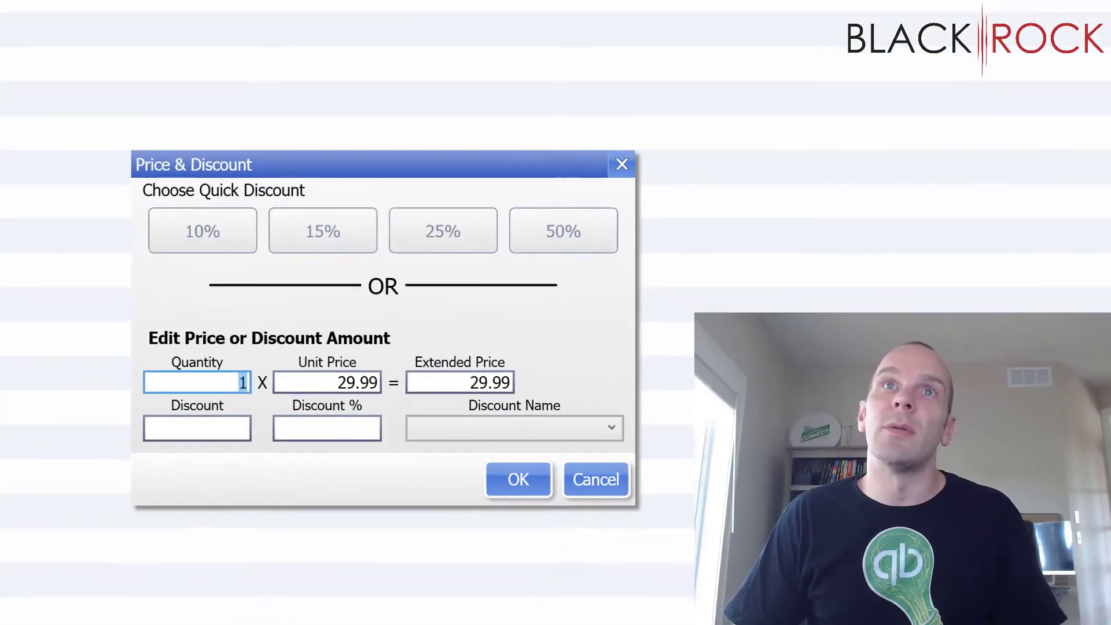
{"action": "mouse_move", "coordinate": [299, 317]}
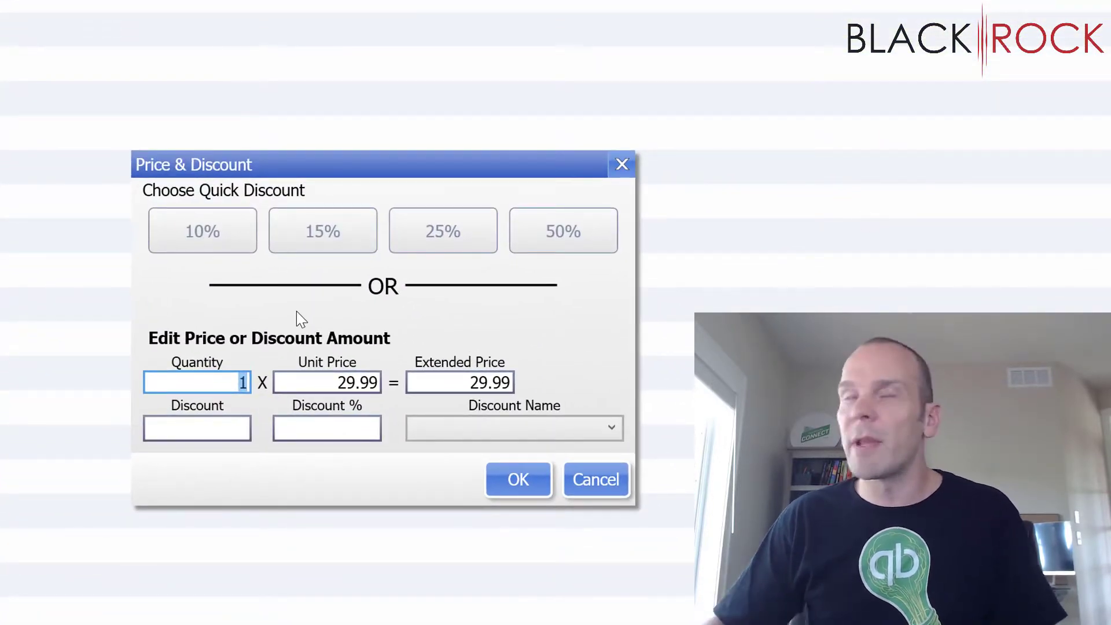
{"action": "type", "text": "5"}
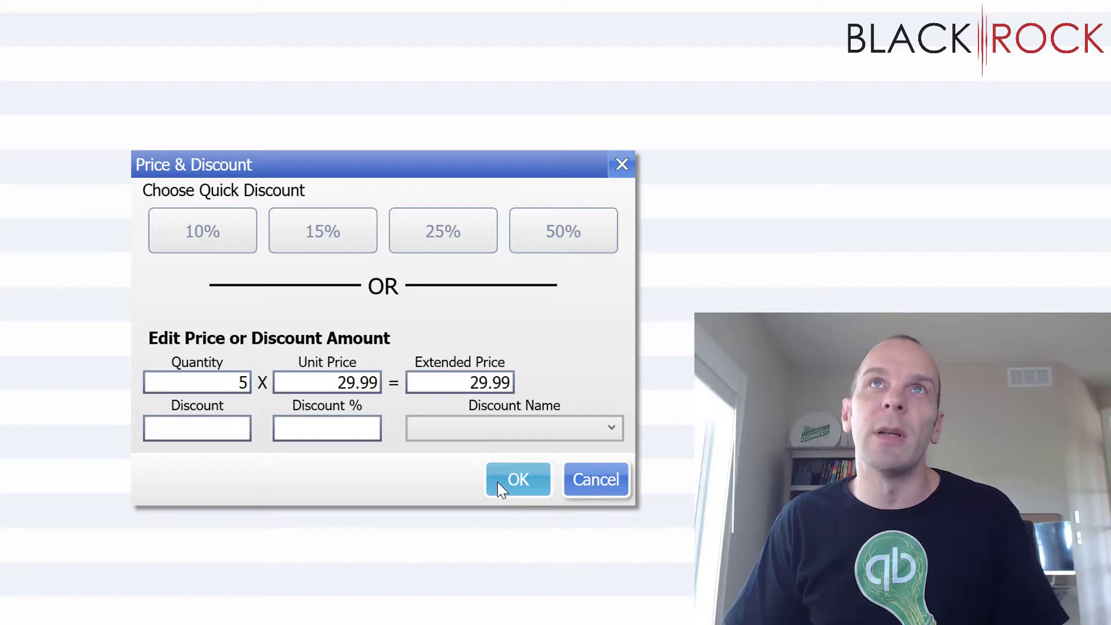
{"action": "left_click", "coordinate": [518, 480]}
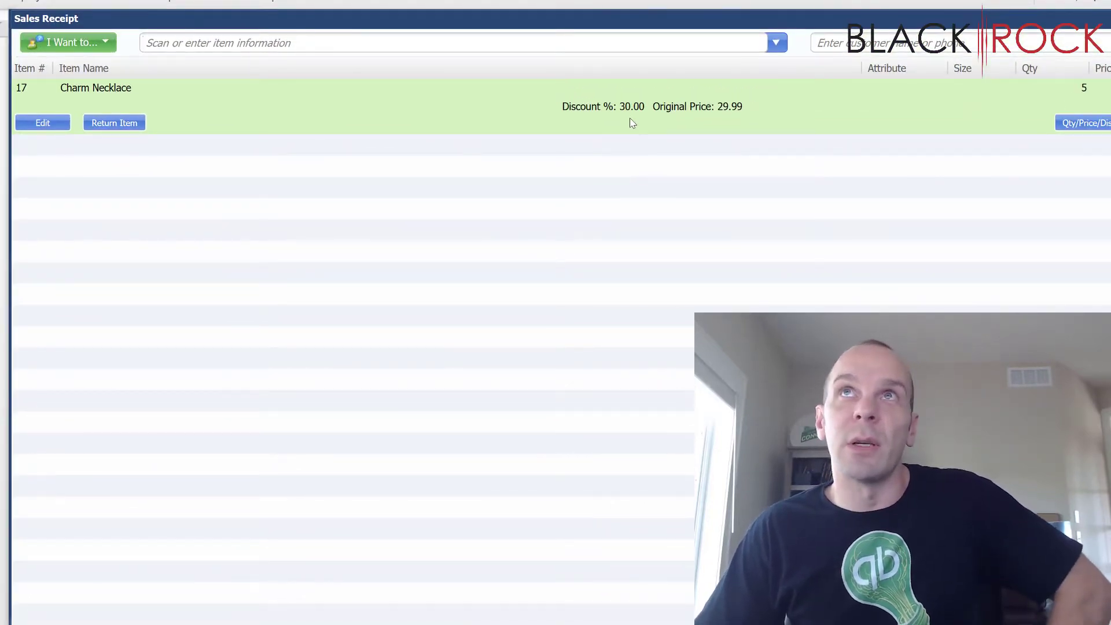
{"action": "mouse_move", "coordinate": [639, 134]}
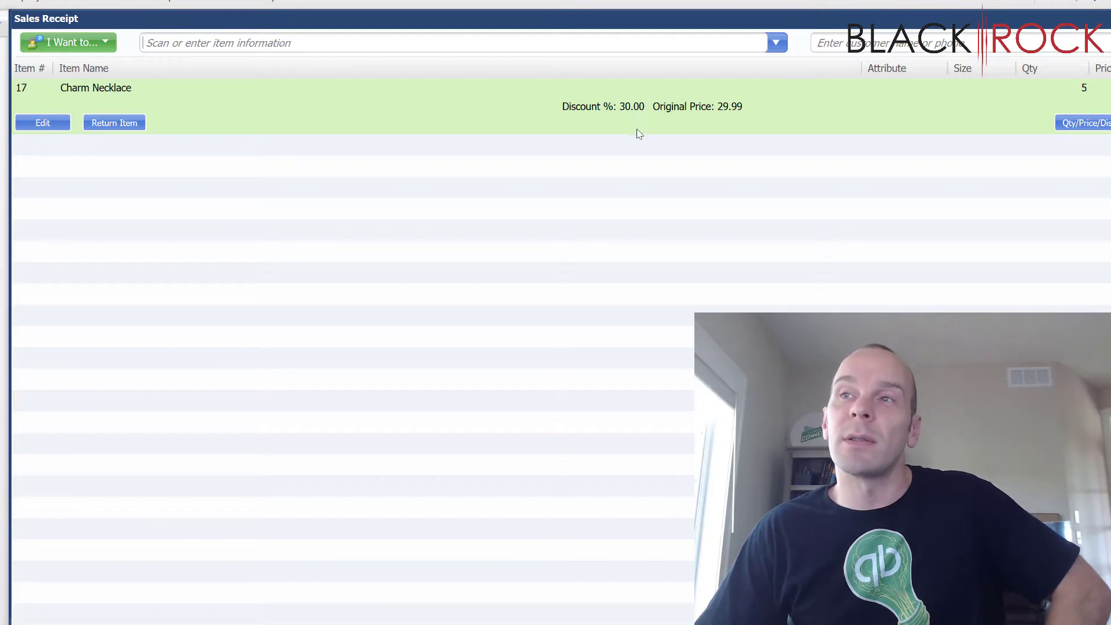
{"action": "mouse_move", "coordinate": [650, 155]}
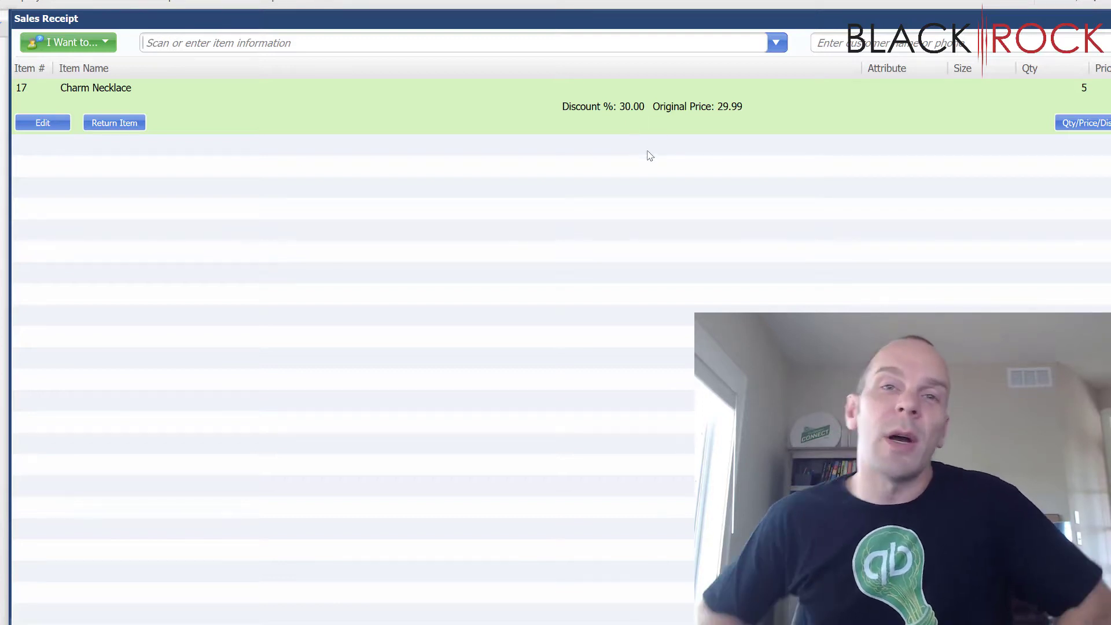